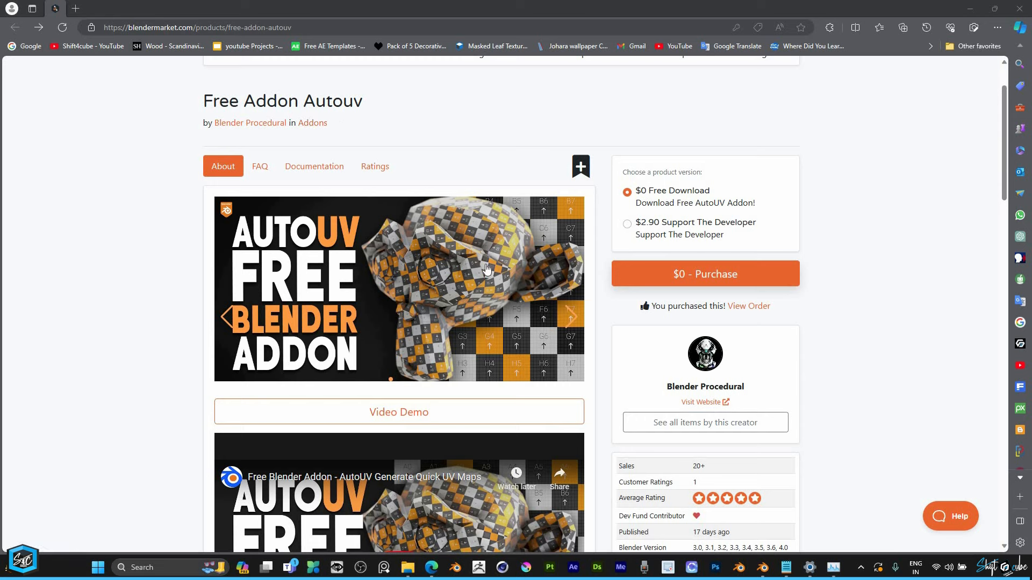
mouse_move(462, 298)
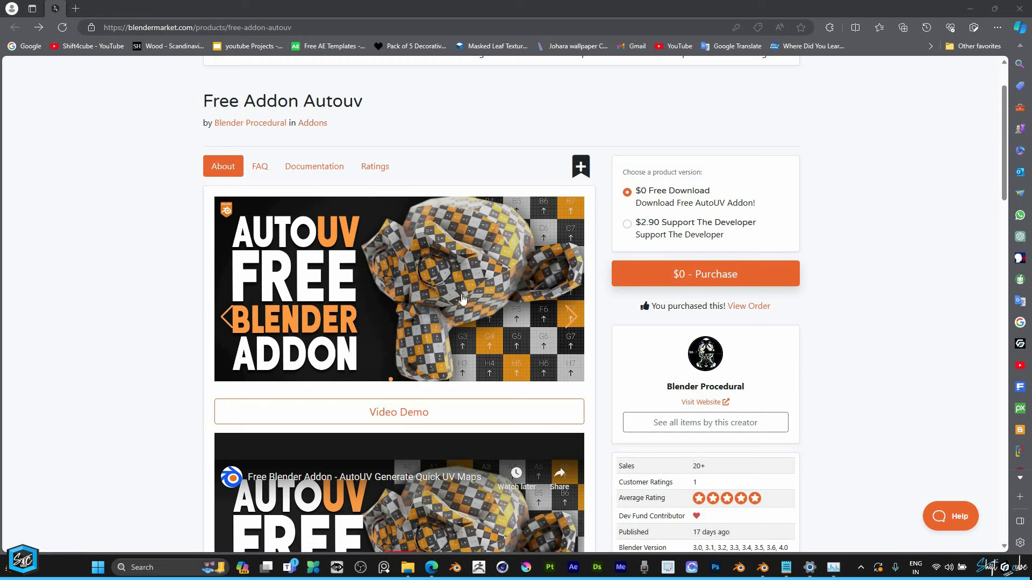
- Switch over to the Blender bottle scene with the AutoUV panel available
scroll(down, 3)
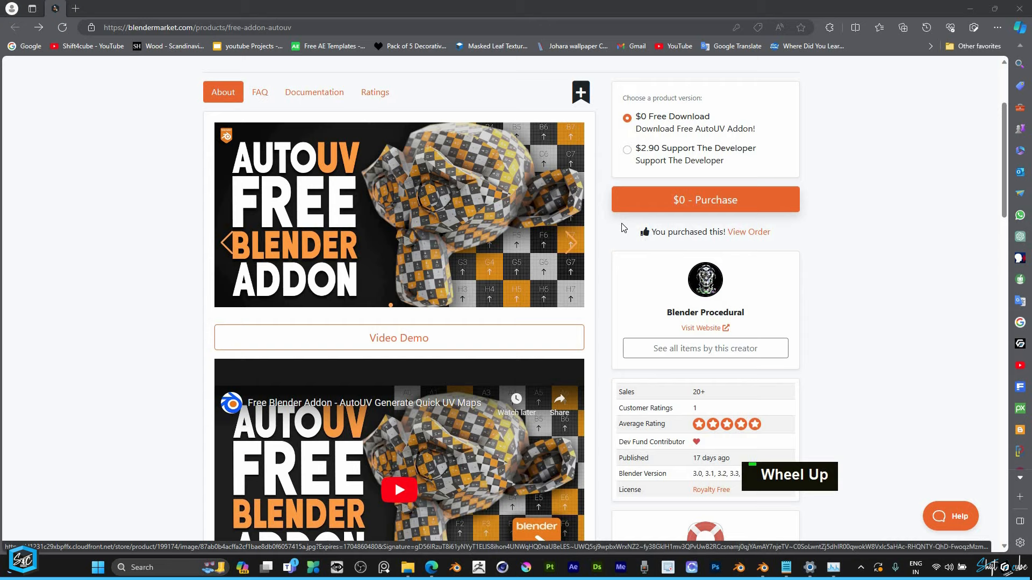
scroll(up, 3)
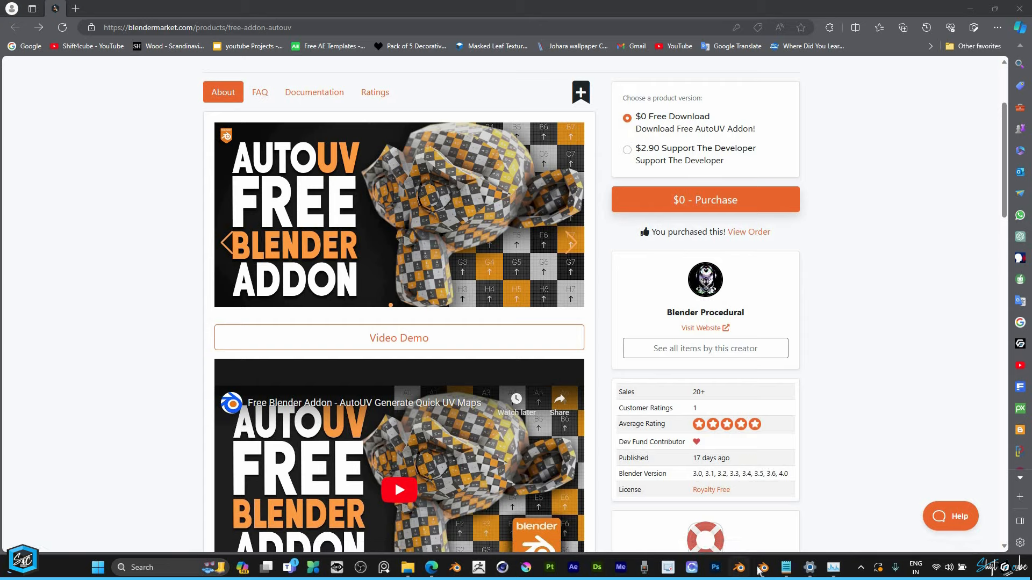
click(761, 566)
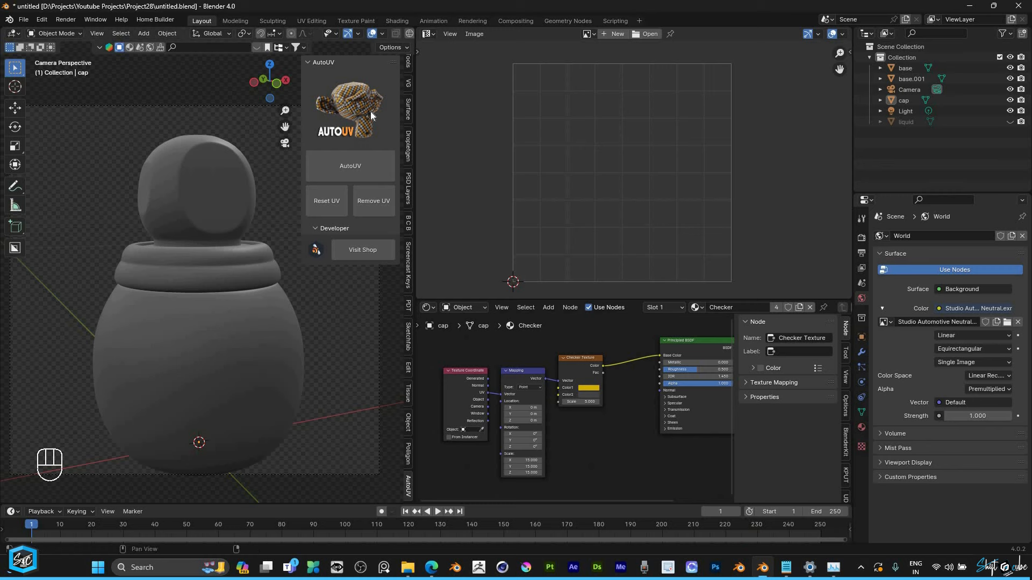
mouse_move(349, 127)
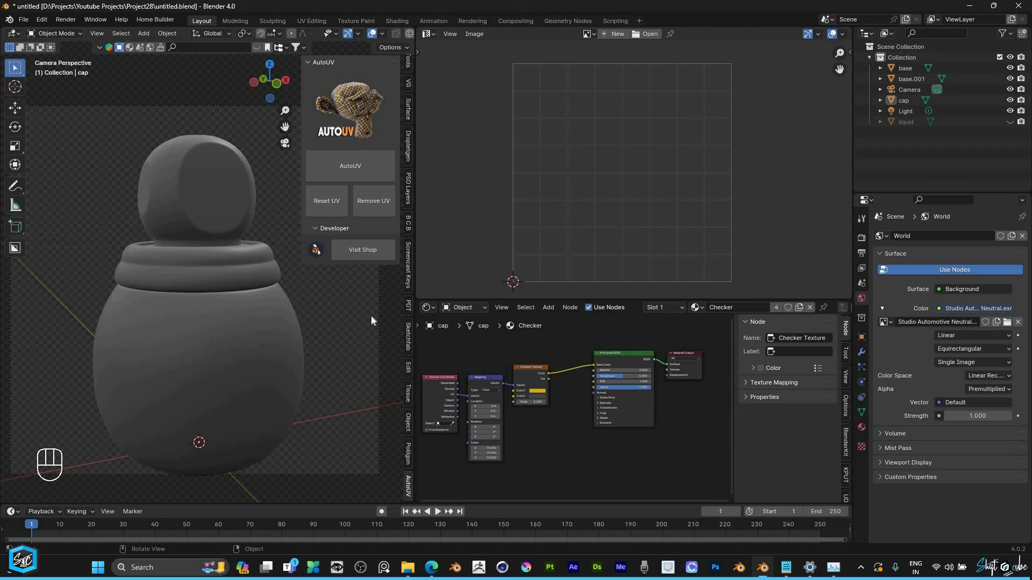
mouse_move(196, 179)
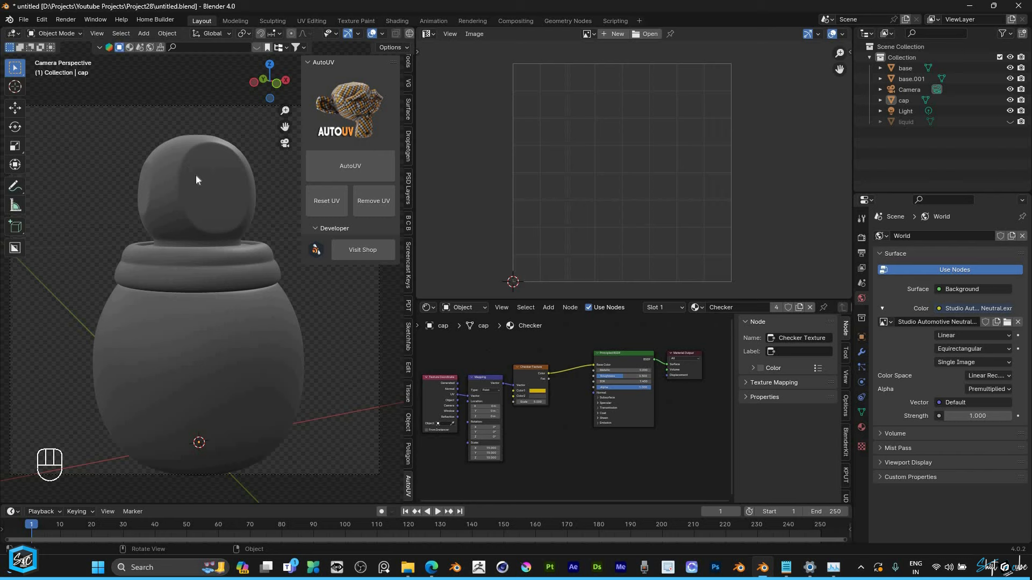
- Generate AutoUV checker UVs on the selected cap and bottle body, then return to Object Mode
click(197, 191)
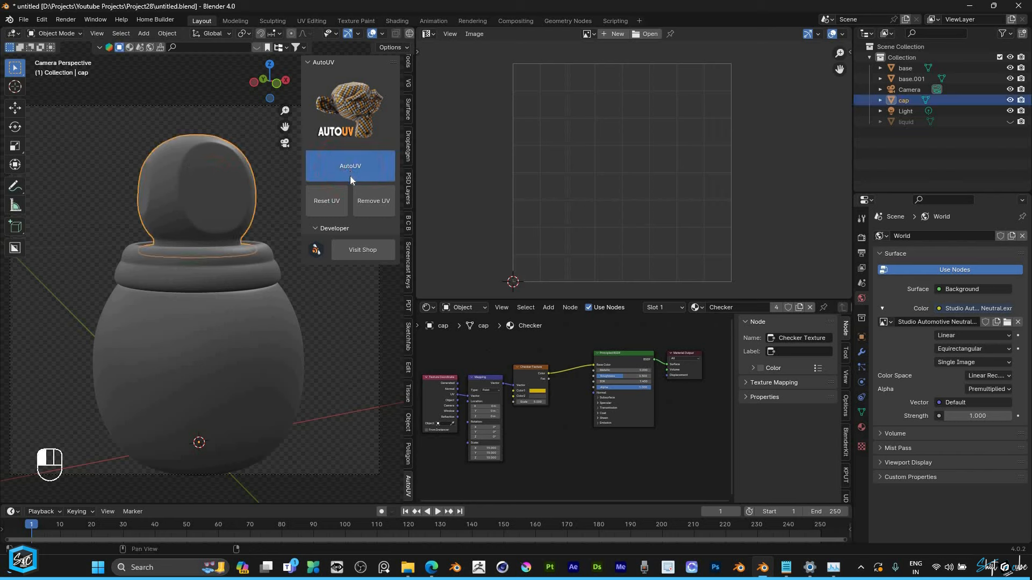
drag(198, 263, 266, 244)
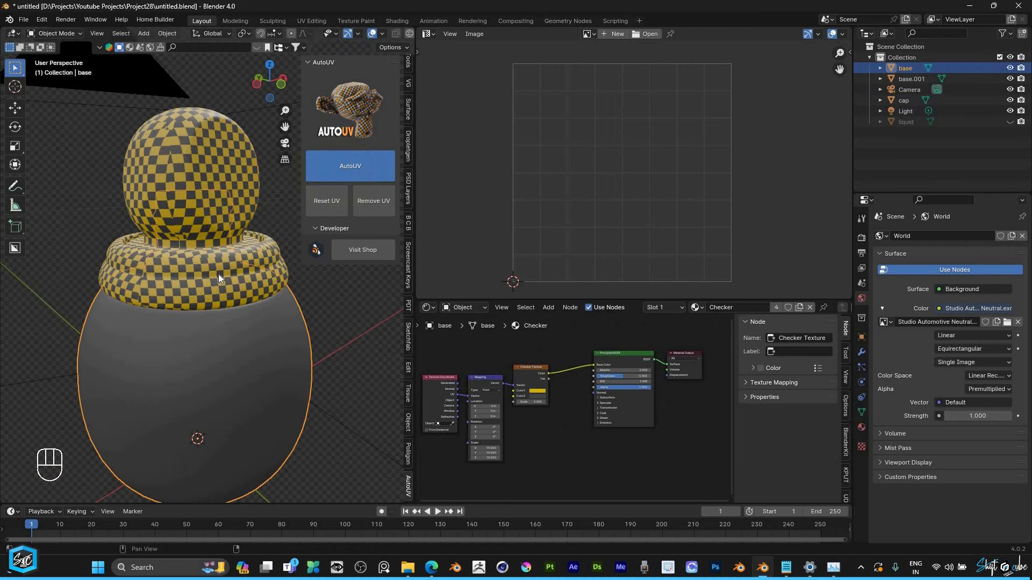
double_click(198, 217)
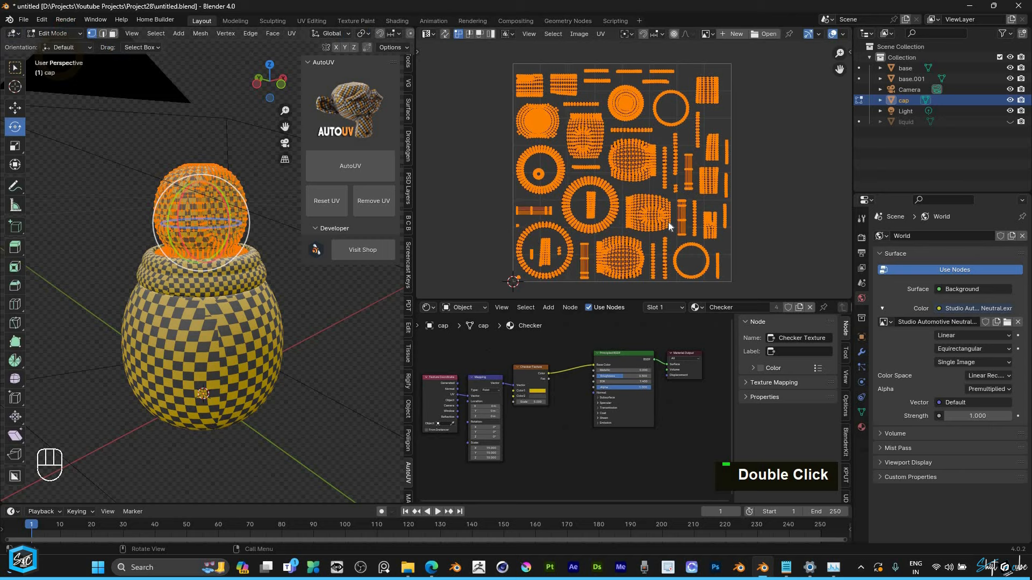
key(Tab)
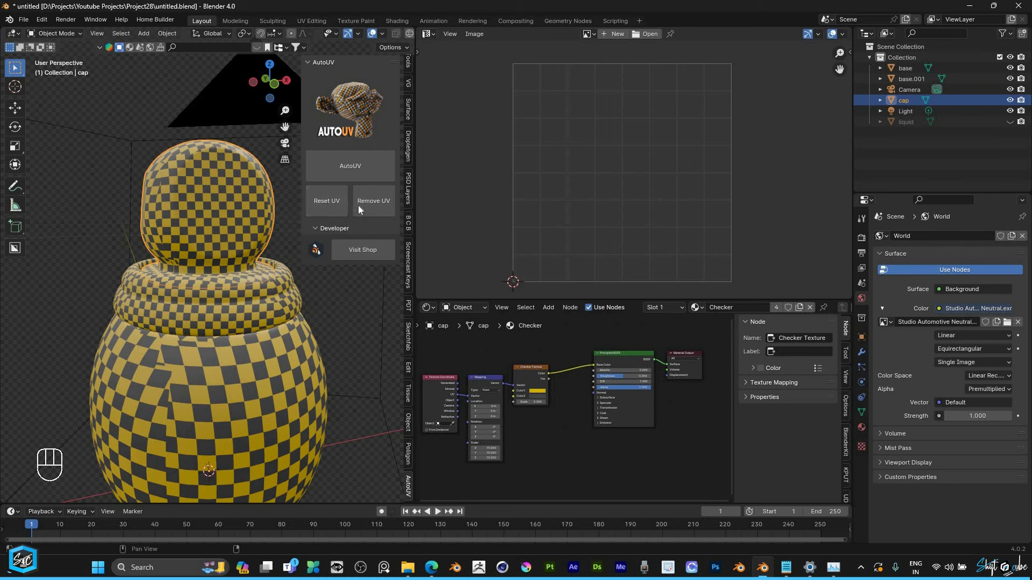
- Remove the generated UVs from the cap and select the base.001 ring
click(373, 203)
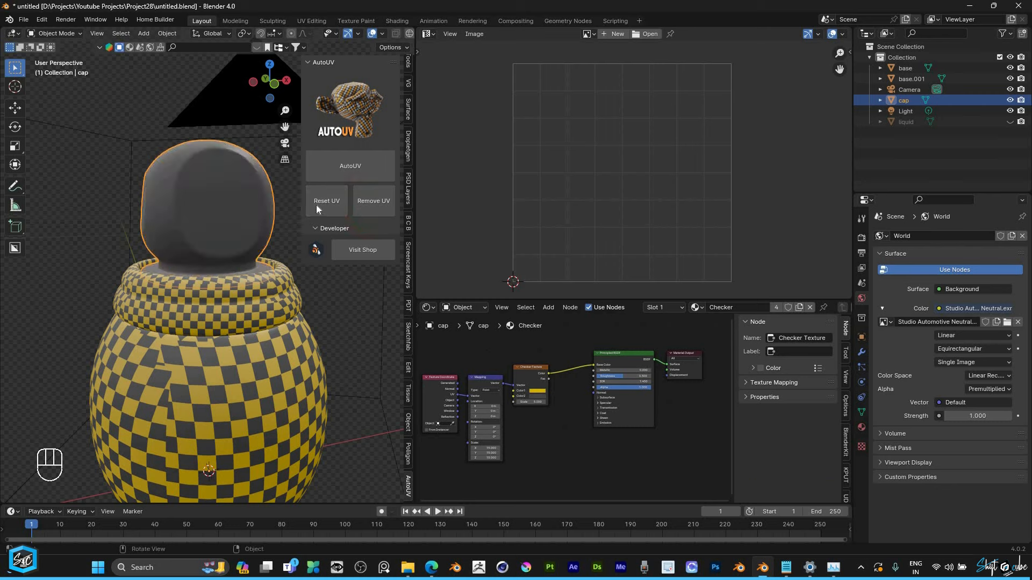
mouse_move(327, 227)
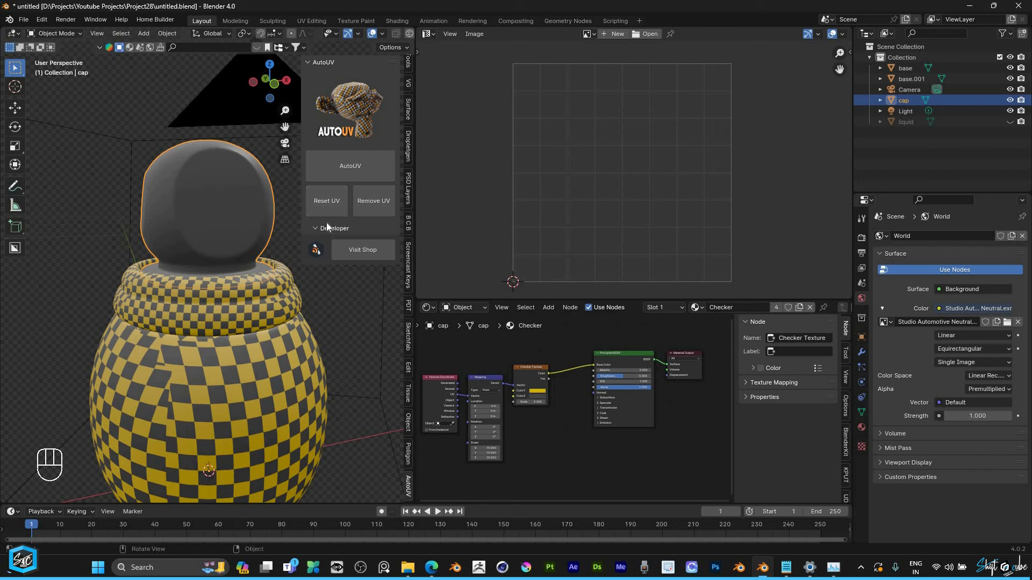
click(913, 79)
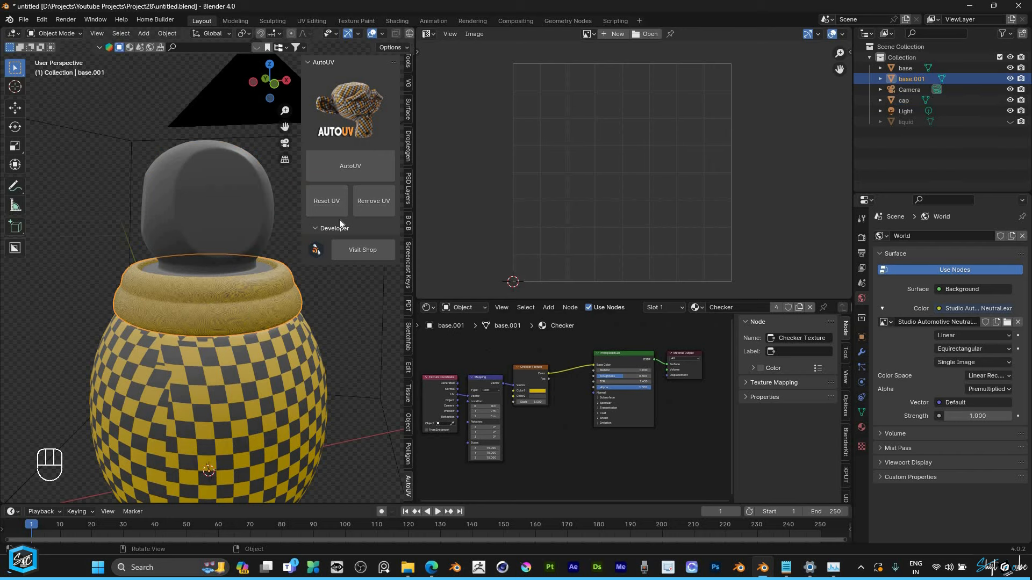